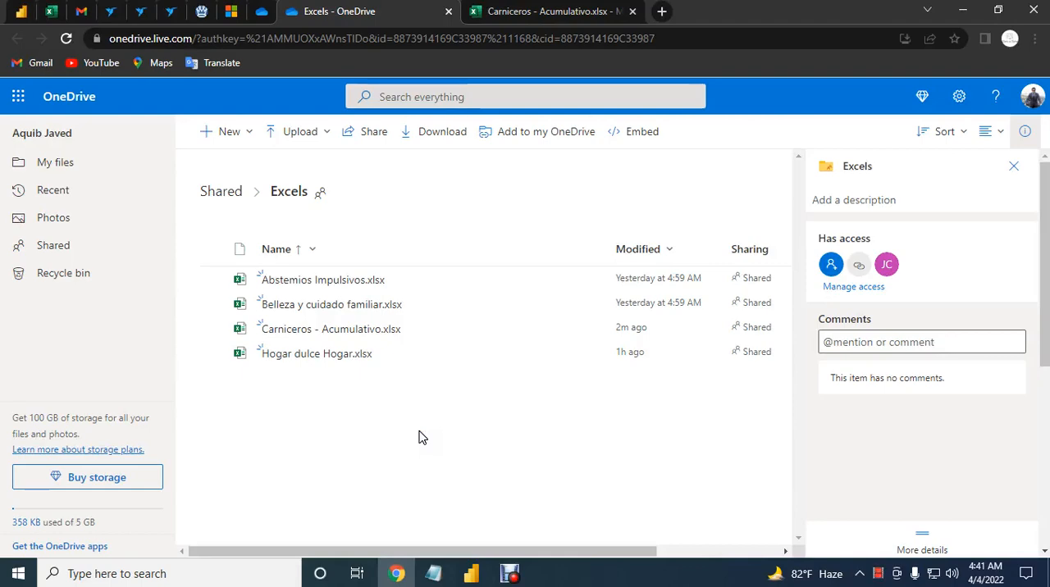
# Select only Hogar dulce Hogar.xlsx in the Excels folder to show its access details.
pyautogui.click(470, 574)
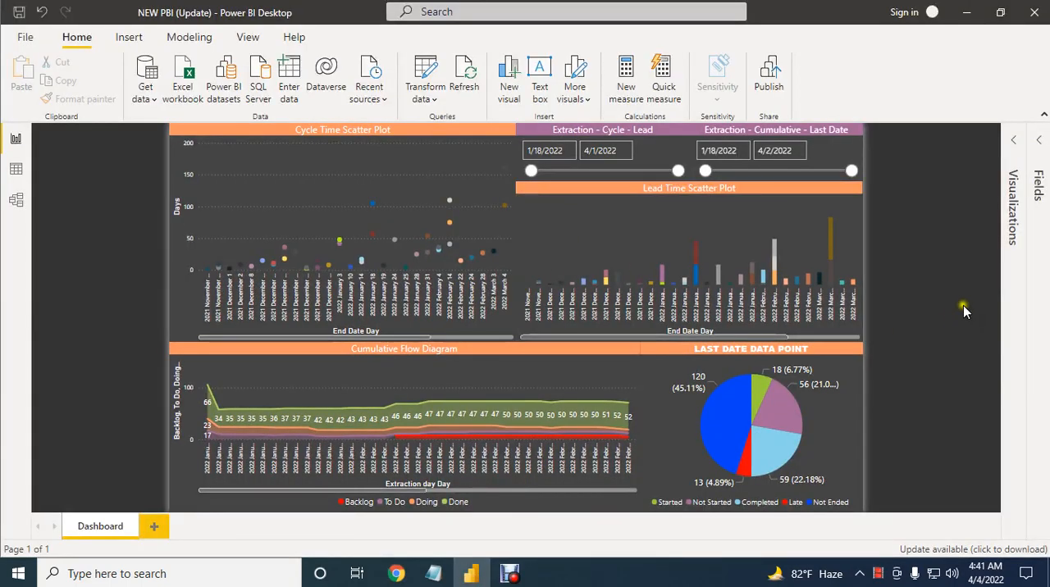
pyautogui.moveTo(387, 551)
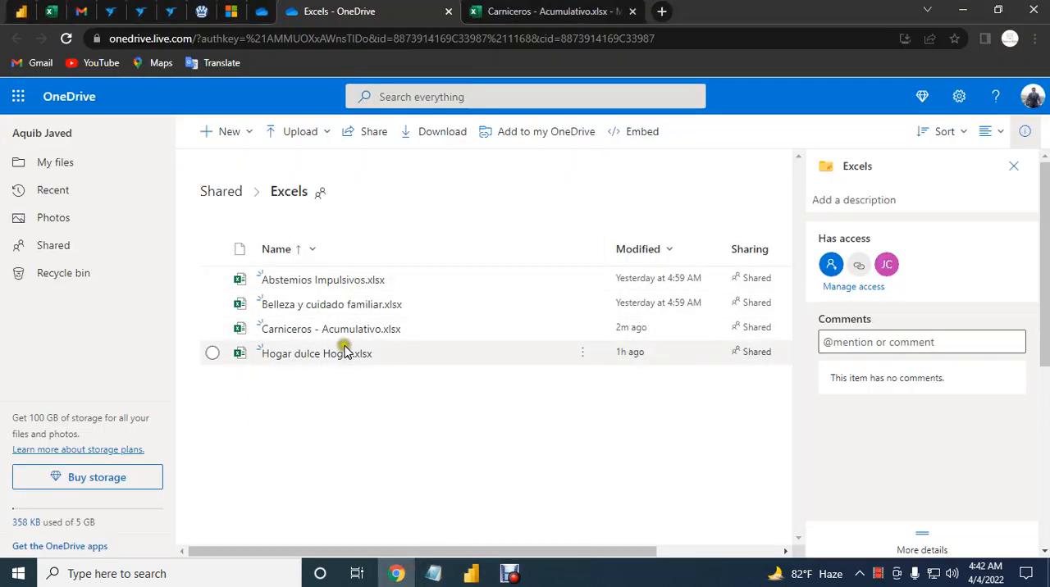
pyautogui.moveTo(172, 45)
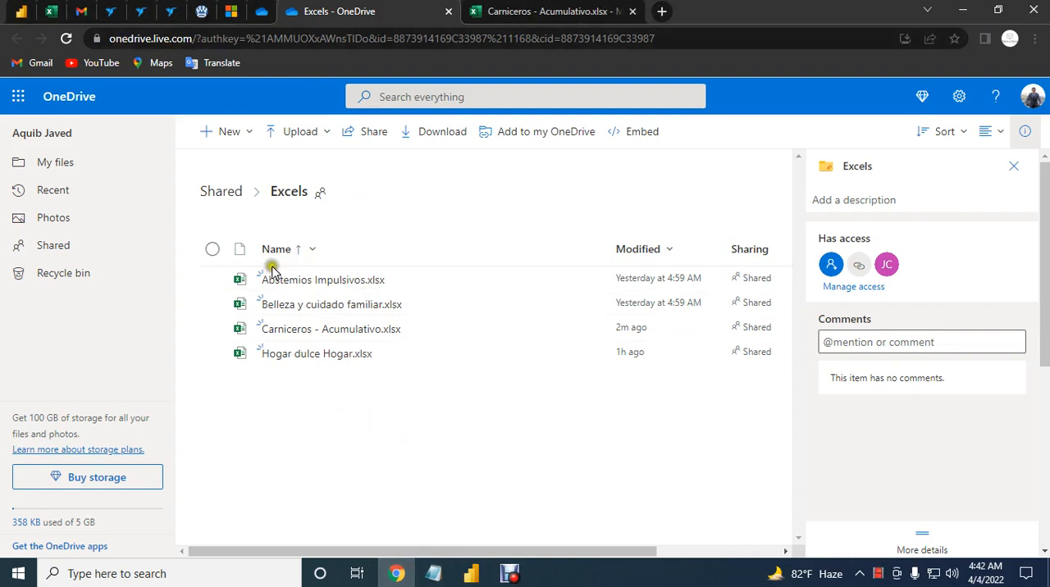
pyautogui.click(317, 354)
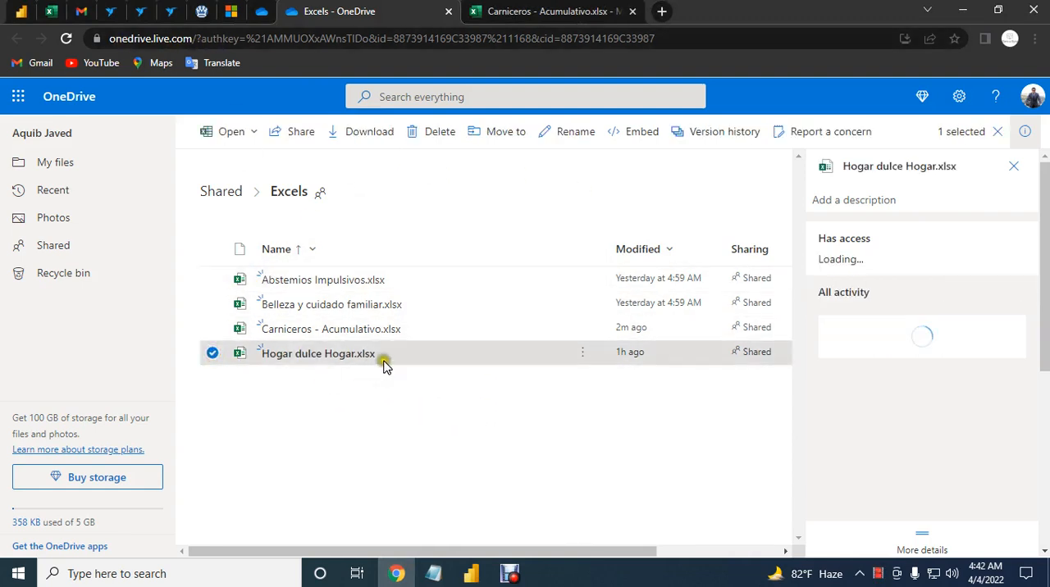
pyautogui.click(213, 279)
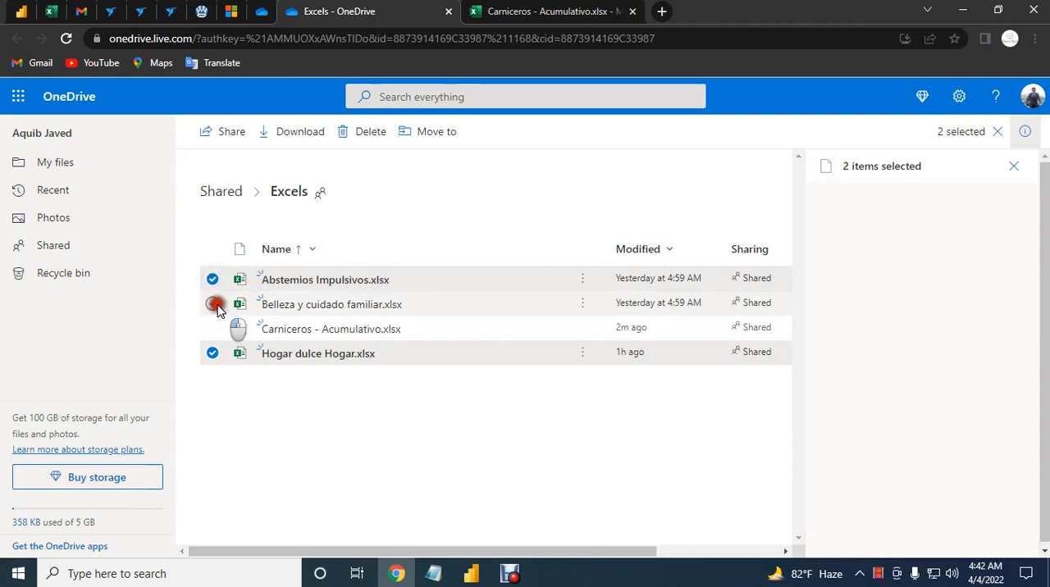
pyautogui.click(212, 304)
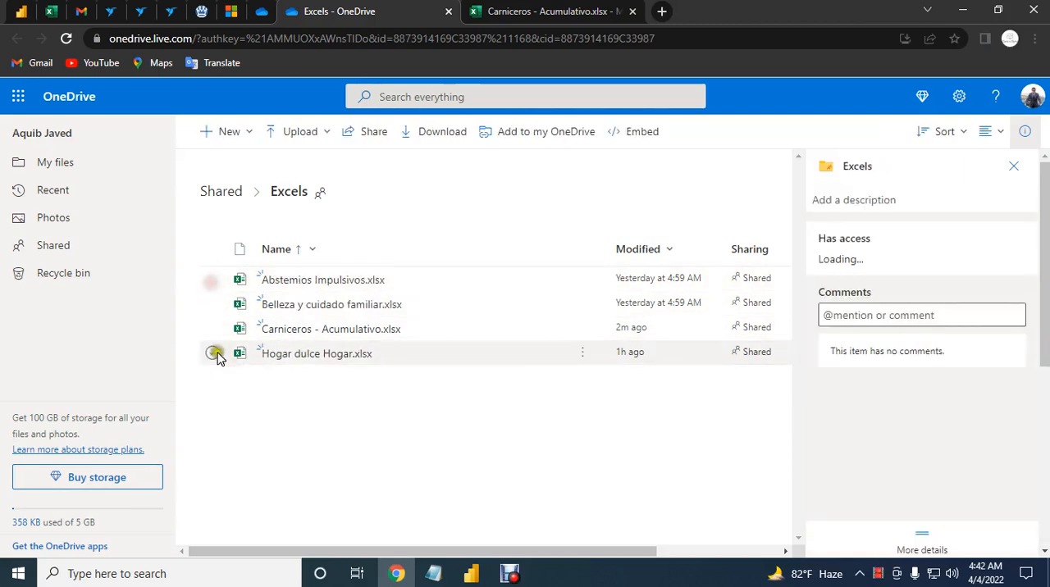
pyautogui.click(213, 353)
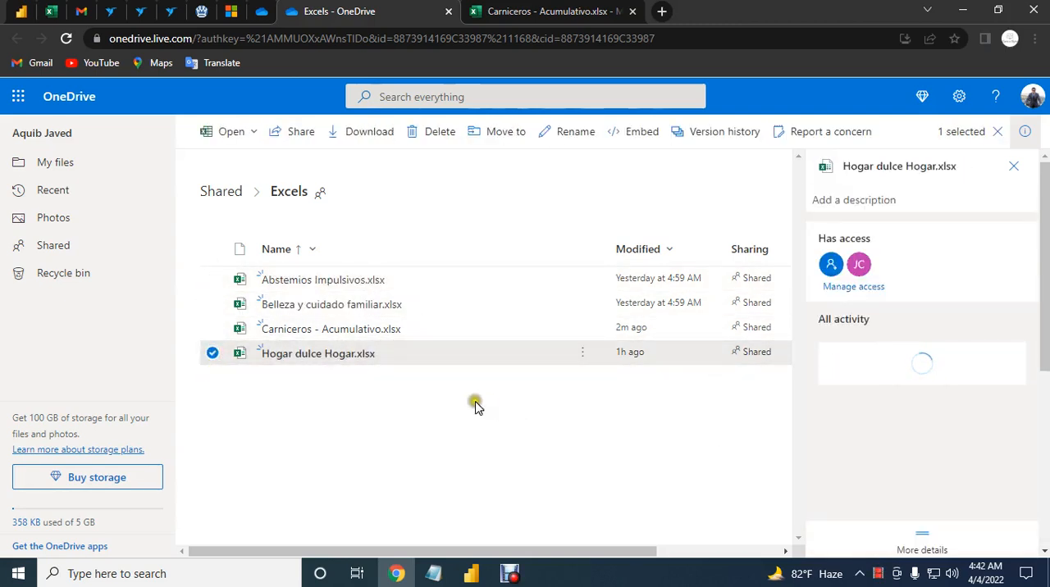
pyautogui.moveTo(414, 207)
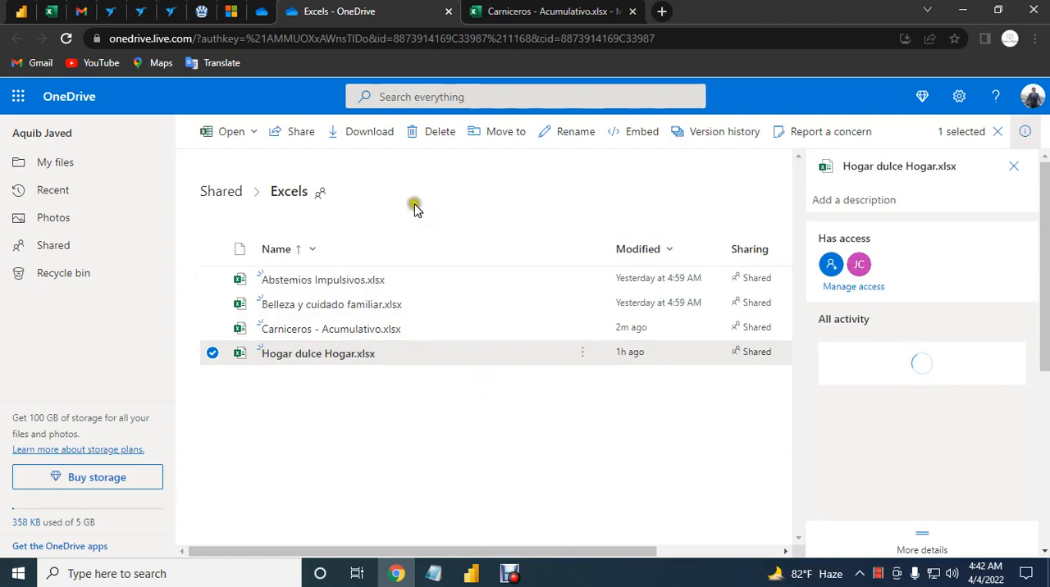
pyautogui.moveTo(631, 131)
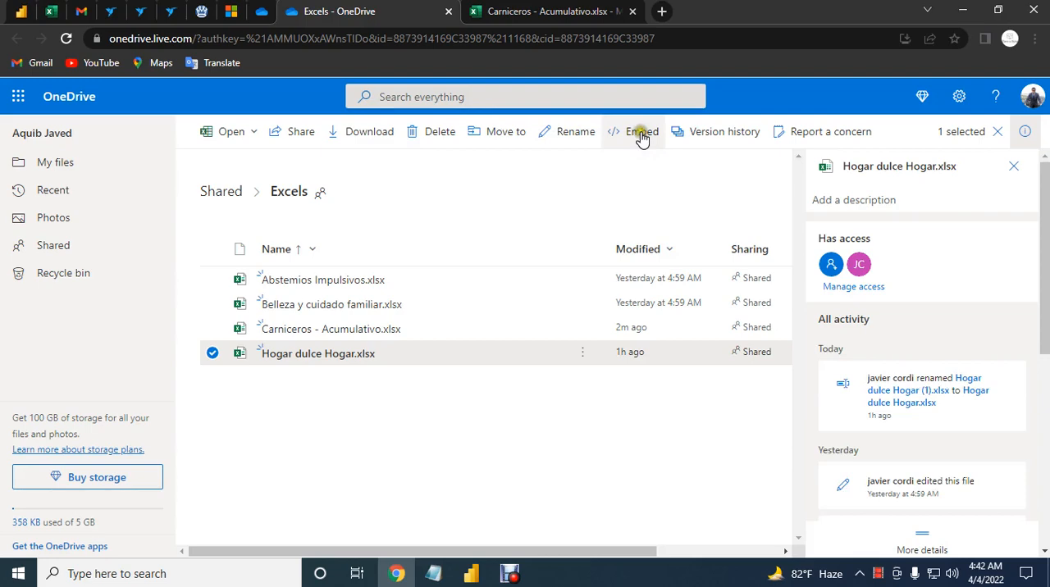
pyautogui.click(641, 131)
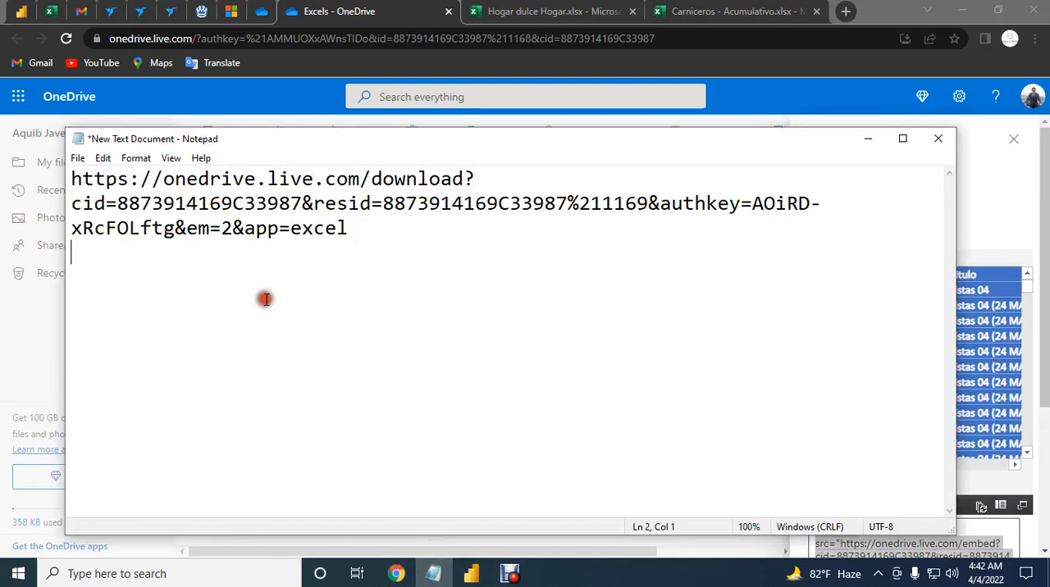
# Paste the OneDrive iframe code and strip the leftover iframe attributes after the URL.
pyautogui.write('<iframe src="https://onedrive.live.com/embed?cid=8873914169C33987&resid=8873914169C33987%211170&authkey=AKOlrzNzkUQfhdc&em=2" width="402" height="346" frameborder="0" scrolling="no"></iframe>')
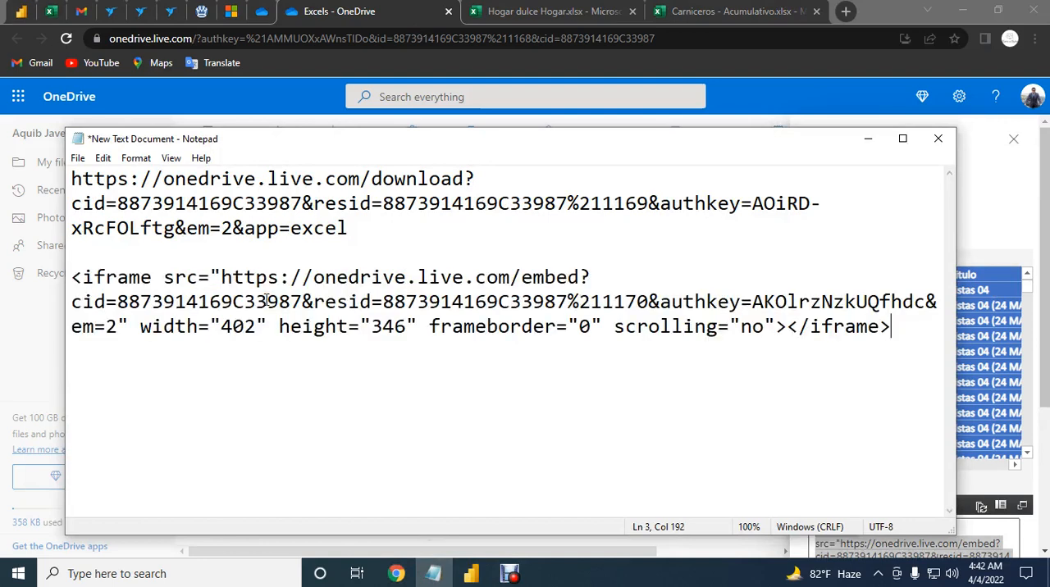
pyautogui.click(217, 277)
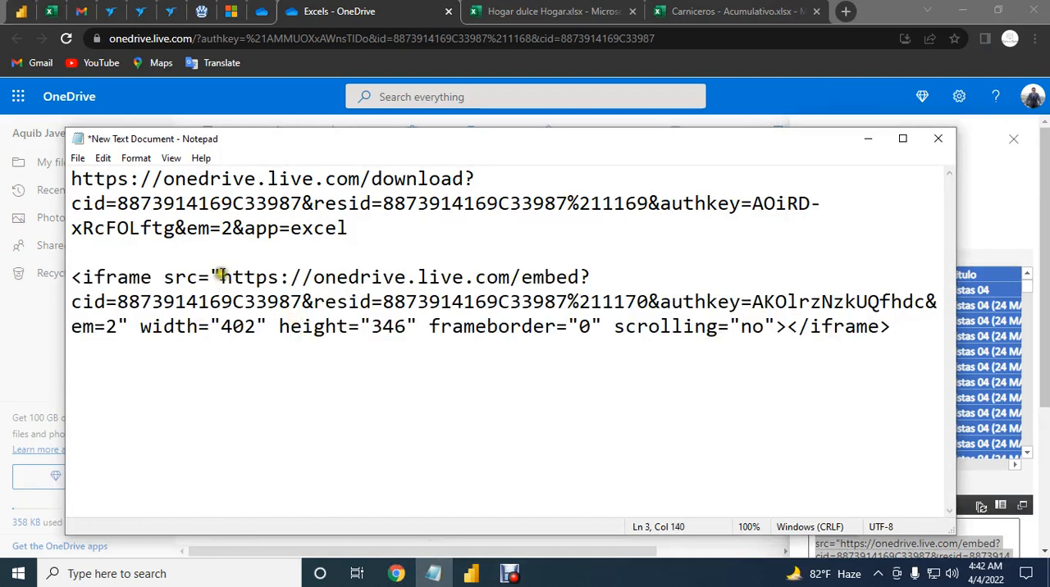
pyautogui.click(220, 277)
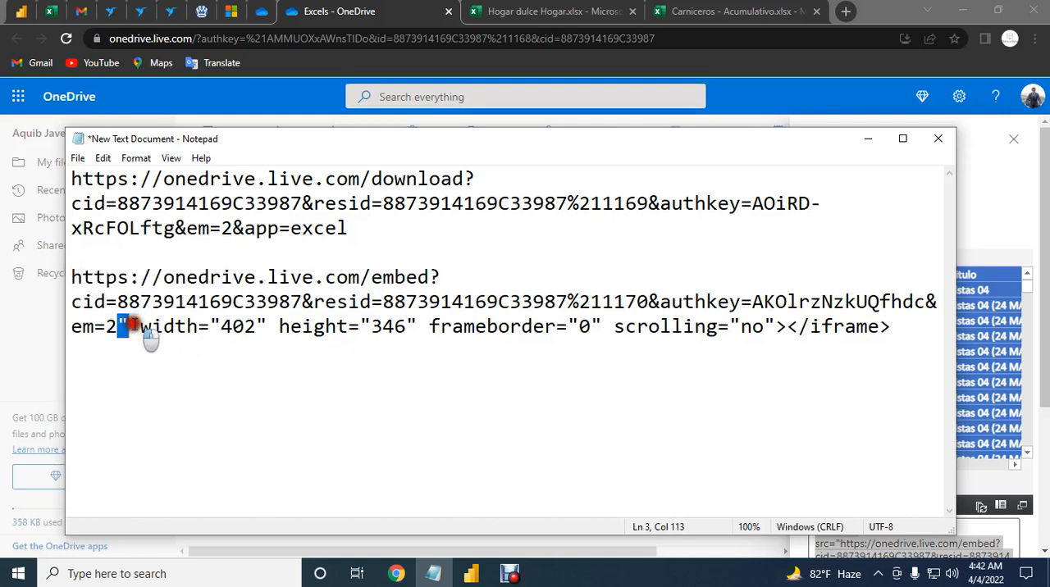
pyautogui.moveTo(131, 327); pyautogui.dragTo(821, 326)
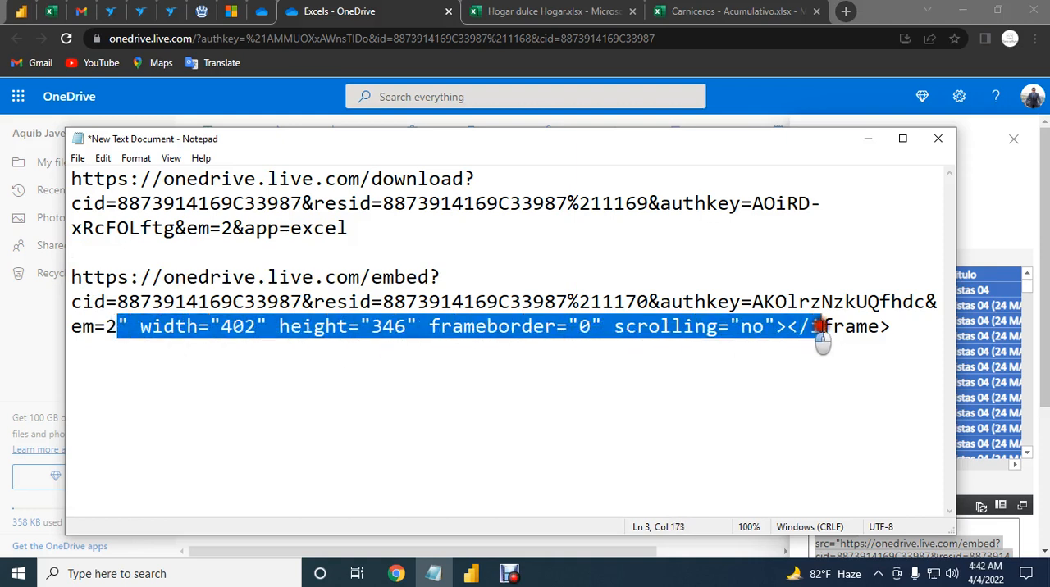
pyautogui.press('Delete')
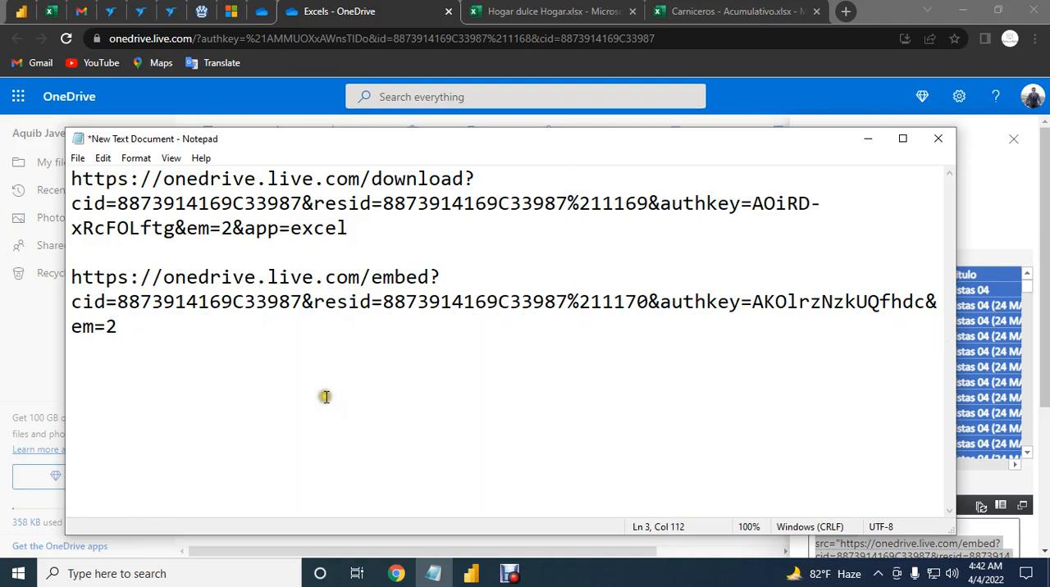
pyautogui.moveTo(375, 279)
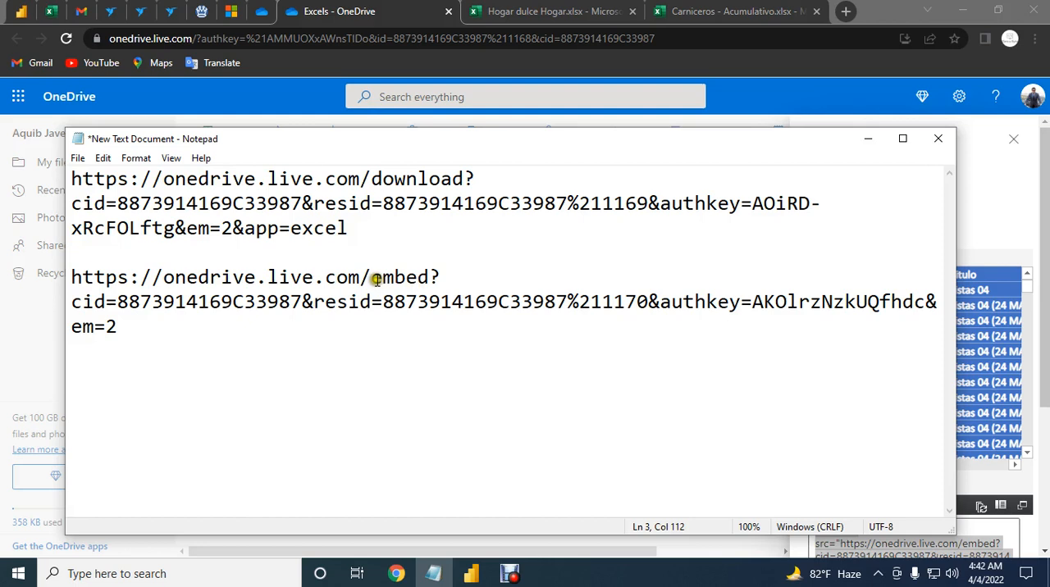
# Rewrite the link so 'embed' becomes 'download?' and it ends with '&app=excel'.
pyautogui.doubleClick(400, 278)
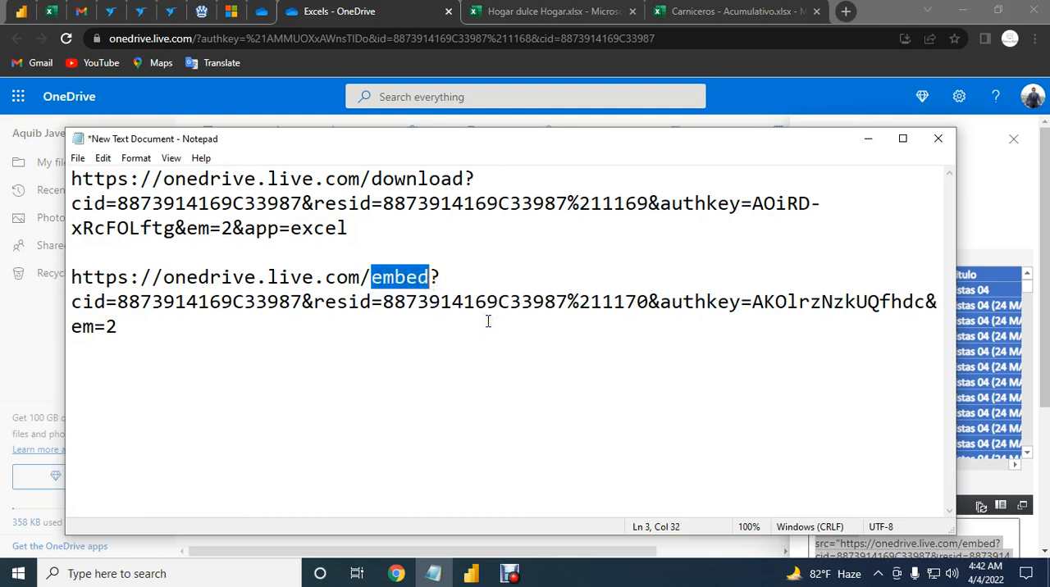
pyautogui.write('downl')
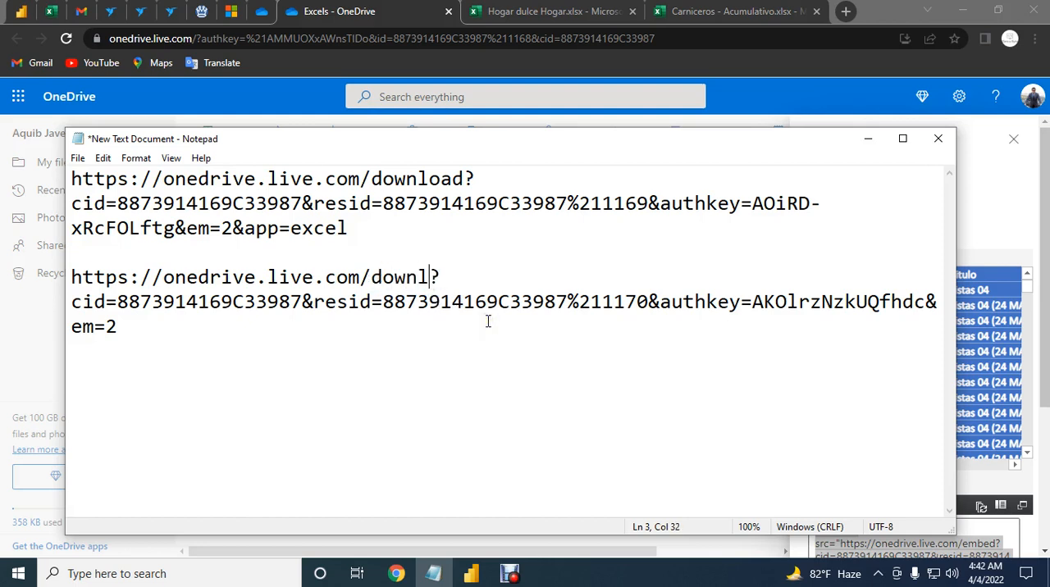
pyautogui.write('oad?')
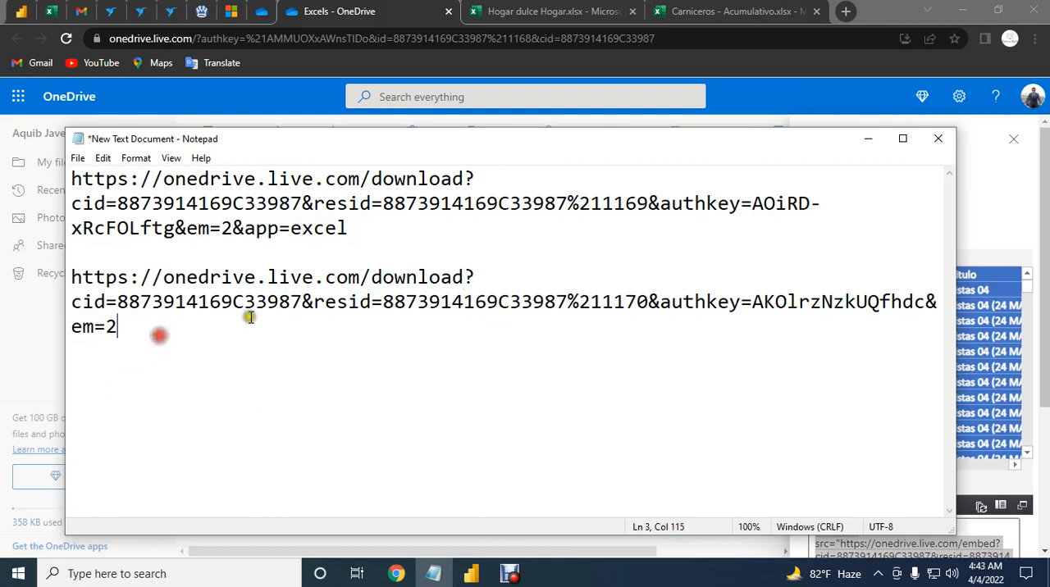
pyautogui.write('&')
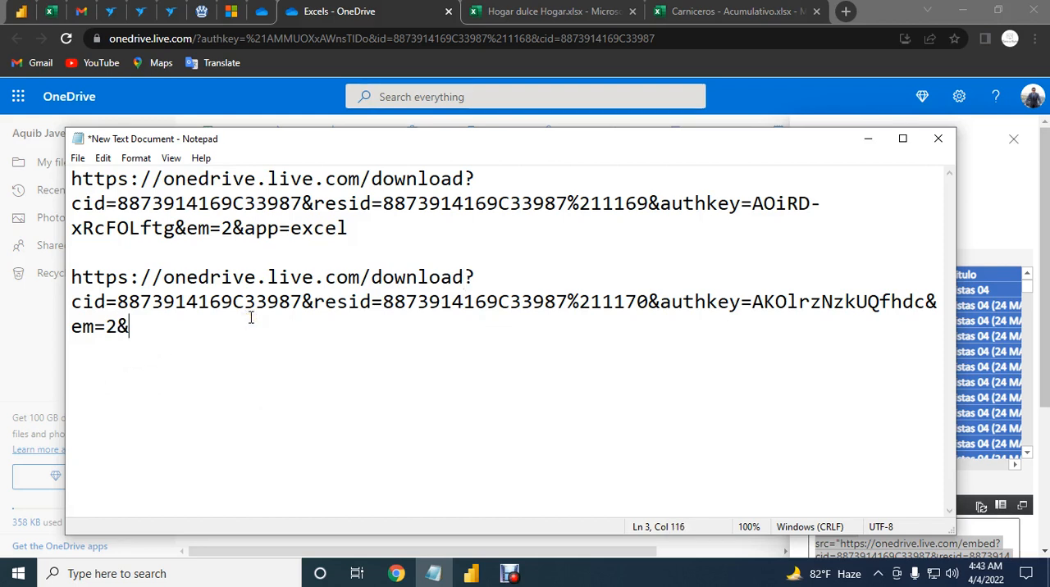
pyautogui.write('a')
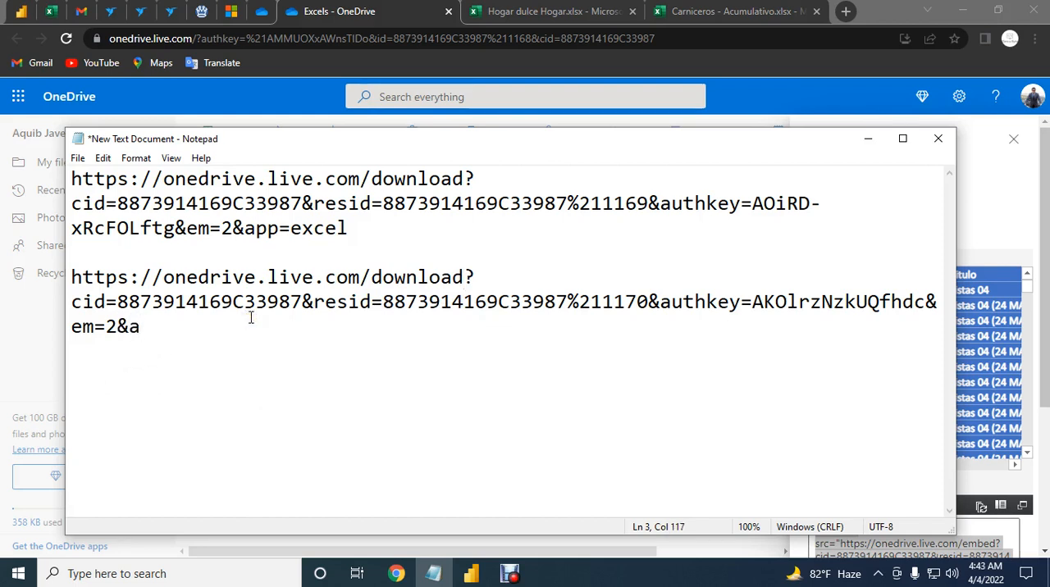
pyautogui.write('pp=')
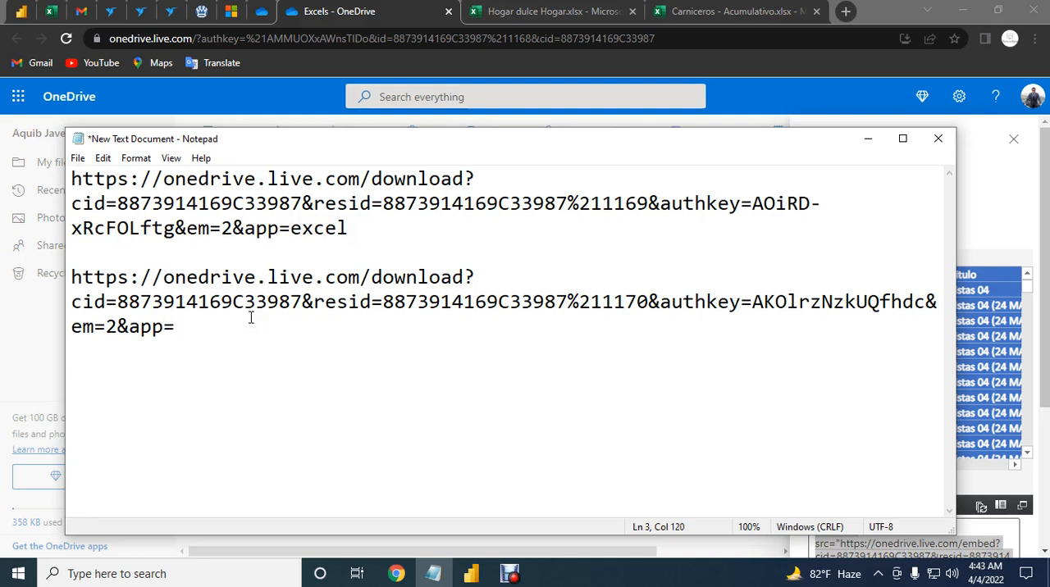
pyautogui.write('exc')
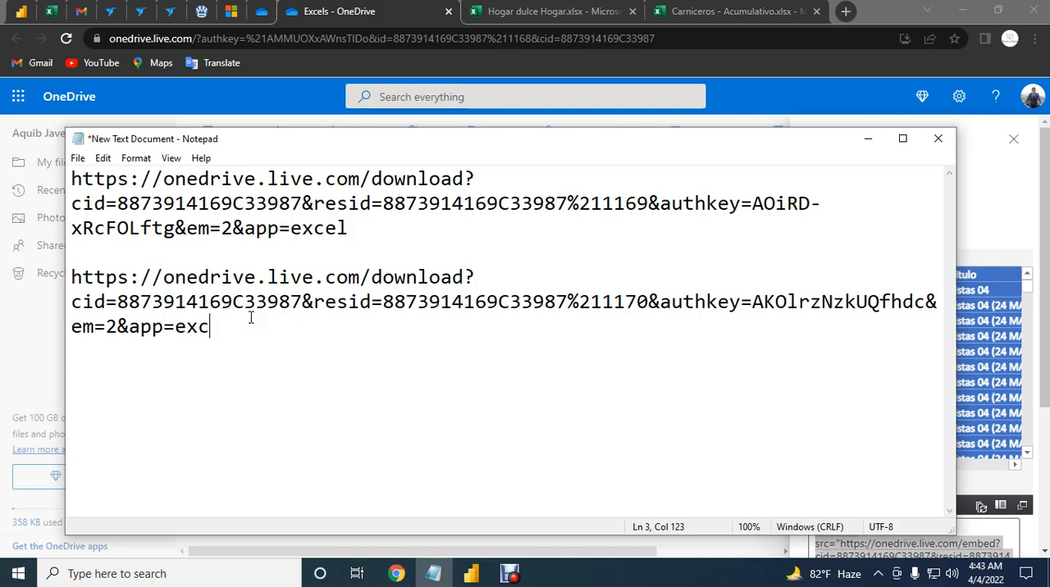
pyautogui.write('el')
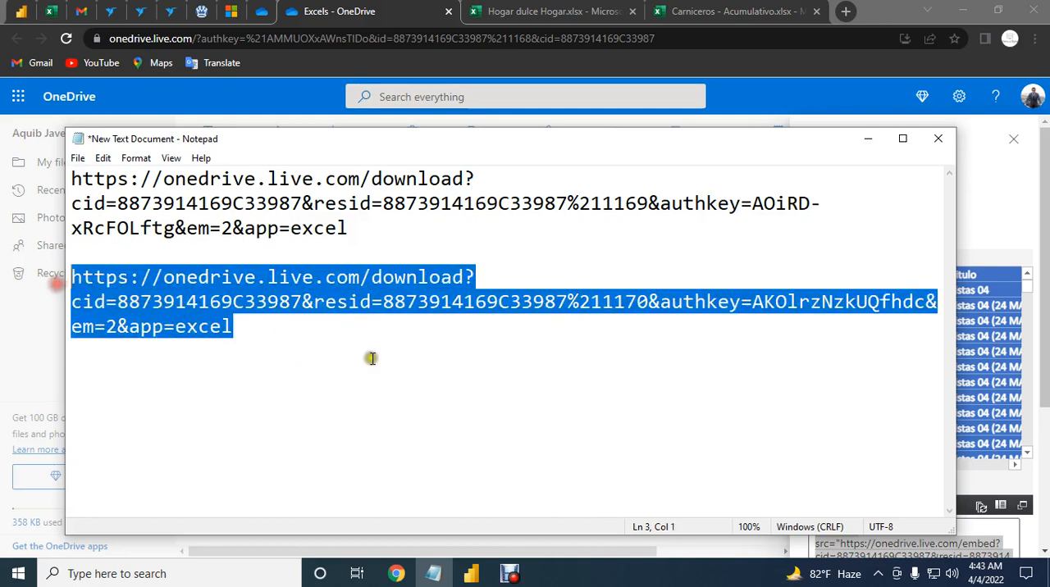
pyautogui.moveTo(373, 359)
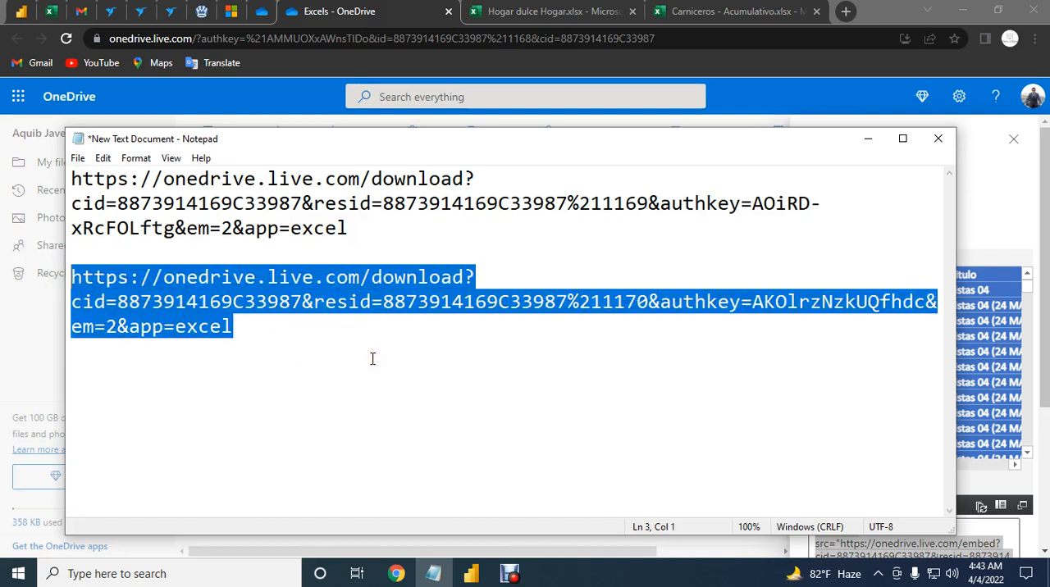
pyautogui.moveTo(385, 332)
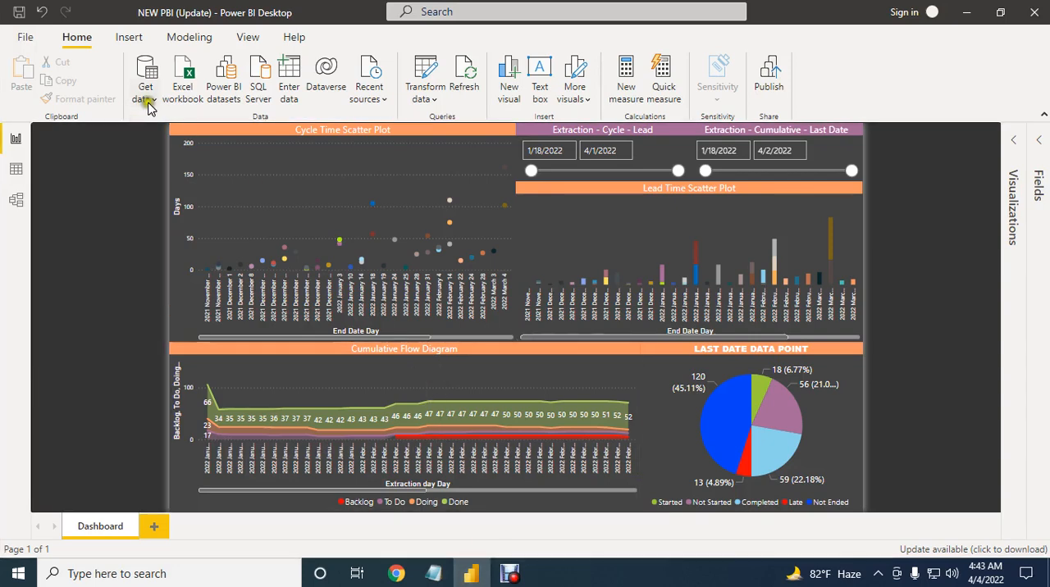
# Start a Web data connection in Power BI using the OneDrive download link.
pyautogui.click(145, 78)
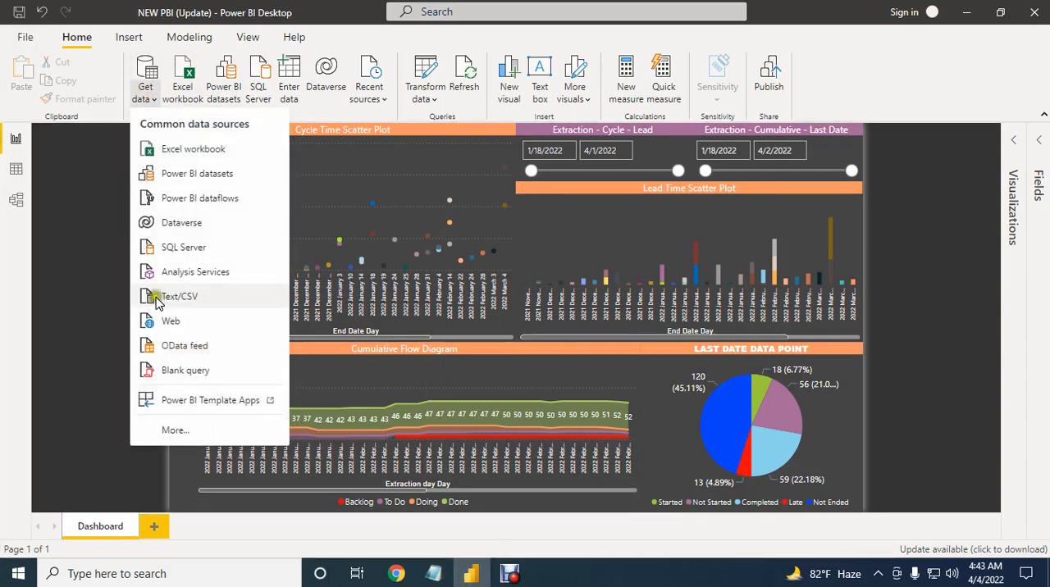
pyautogui.click(475, 322)
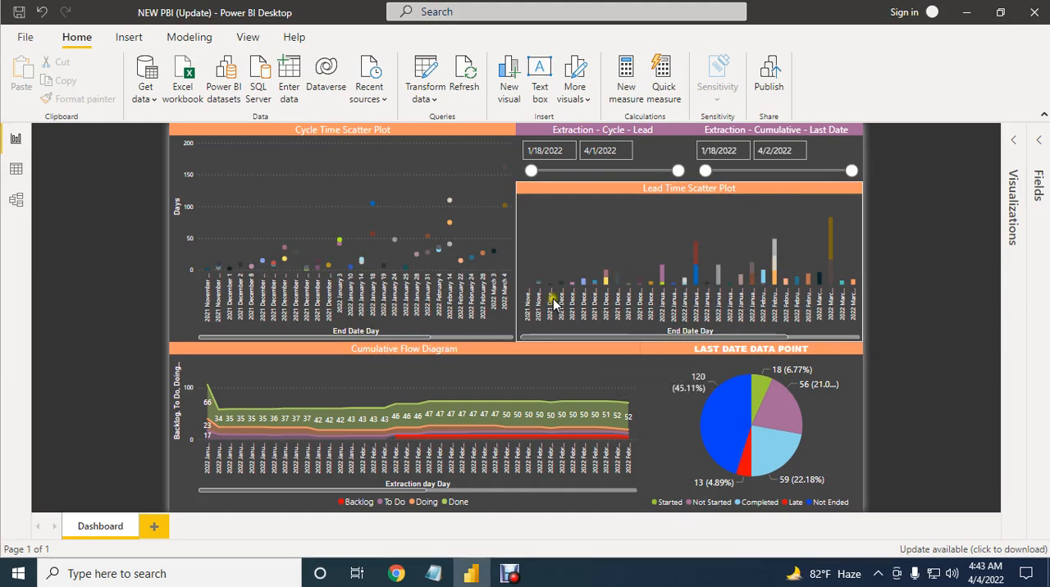
pyautogui.click(182, 78)
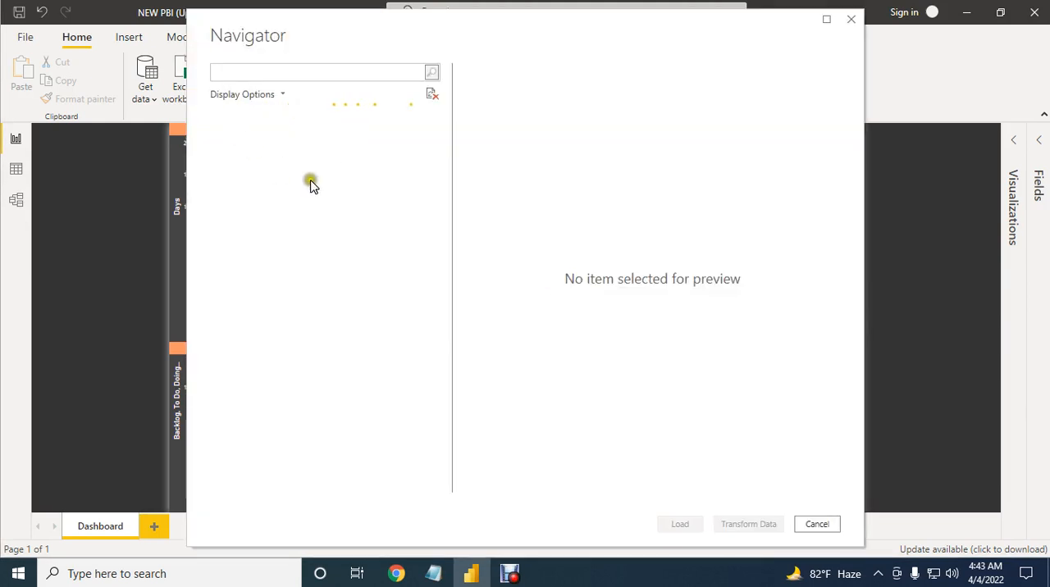
pyautogui.moveTo(219, 128)
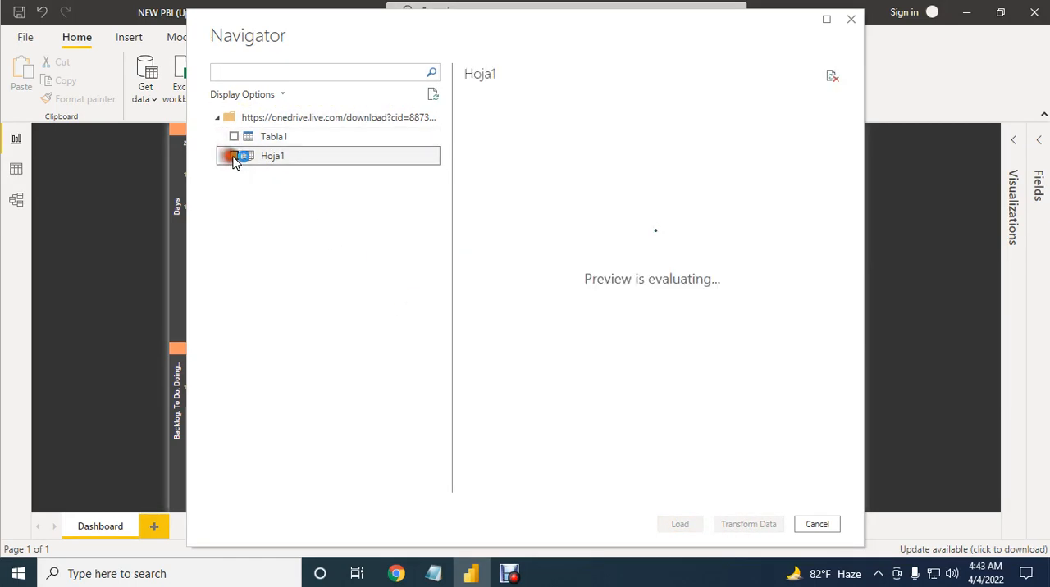
# Load the Hoja1 sheet from the OneDrive workbook into the query editor as Hoja1 (2).
pyautogui.click(234, 155)
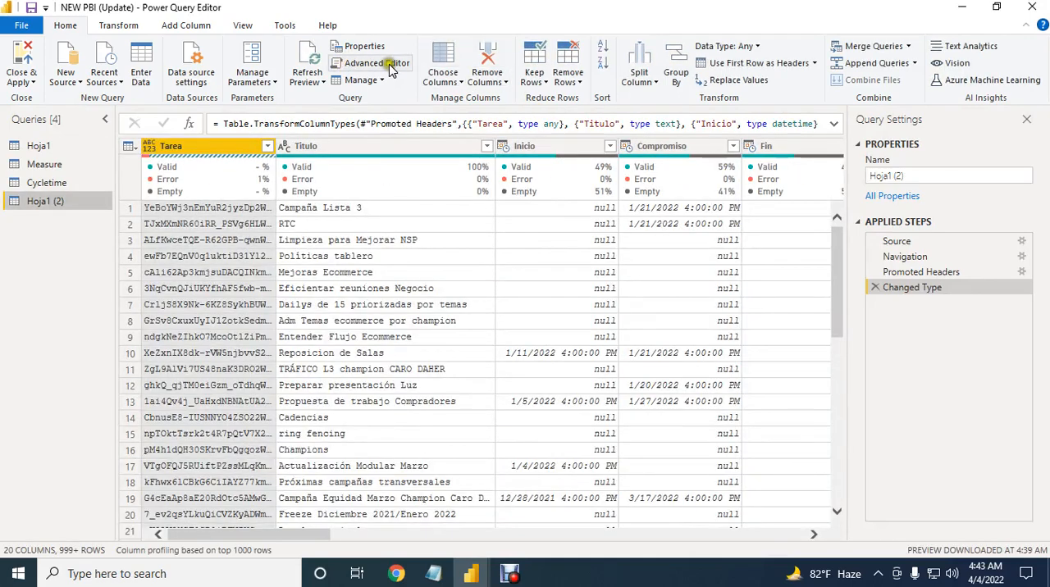
# Copy the Source and Hoja1_Sheet lines from Hoja1 (2)'s Advanced Editor and cancel without changes.
pyautogui.click(367, 64)
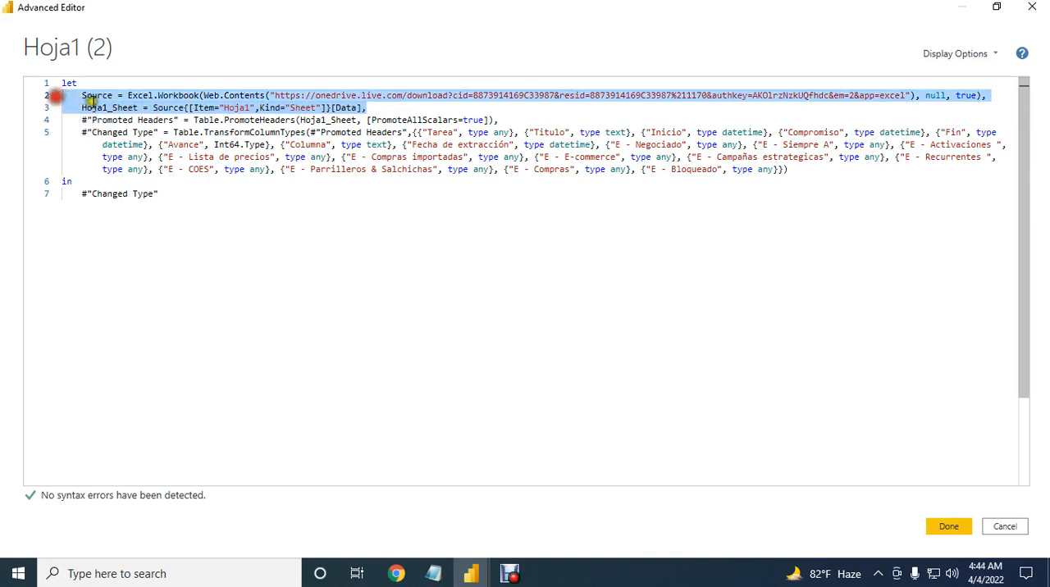
pyautogui.click(377, 108)
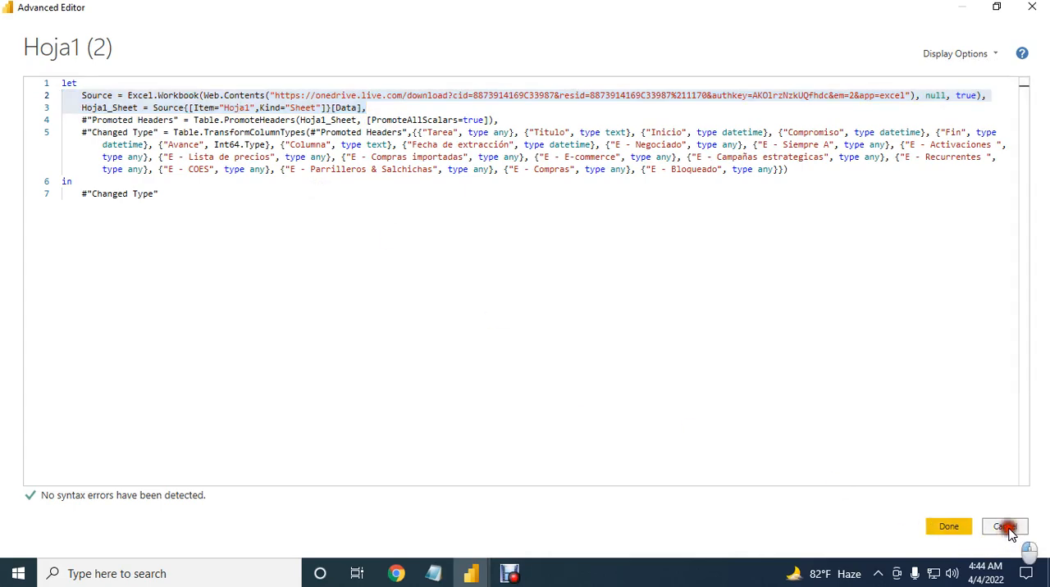
pyautogui.click(1004, 525)
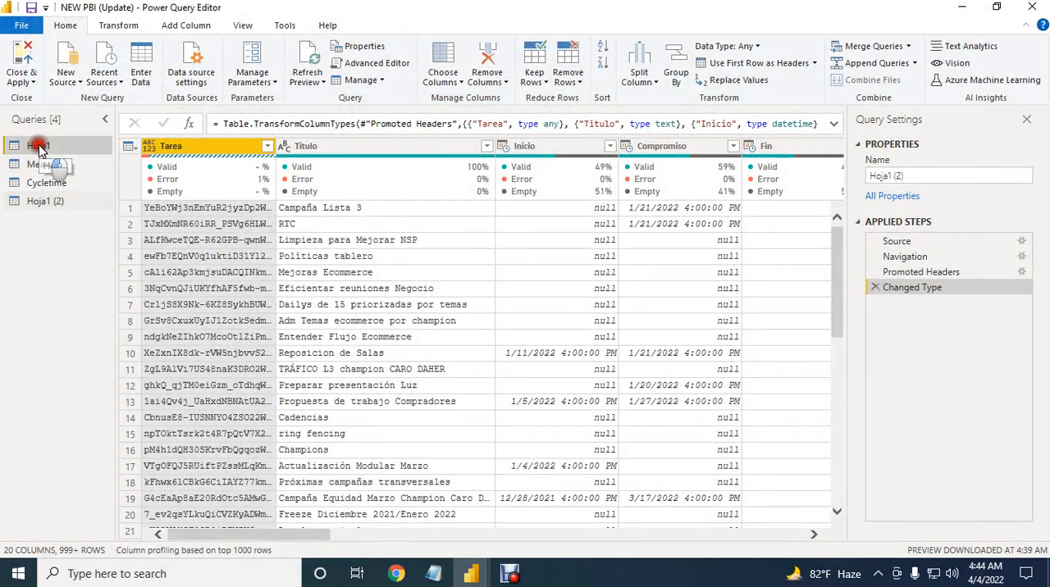
# Replace Hoja1's Source and Hoja1_Sheet lines with the copied OneDrive-link ones.
pyautogui.click(37, 145)
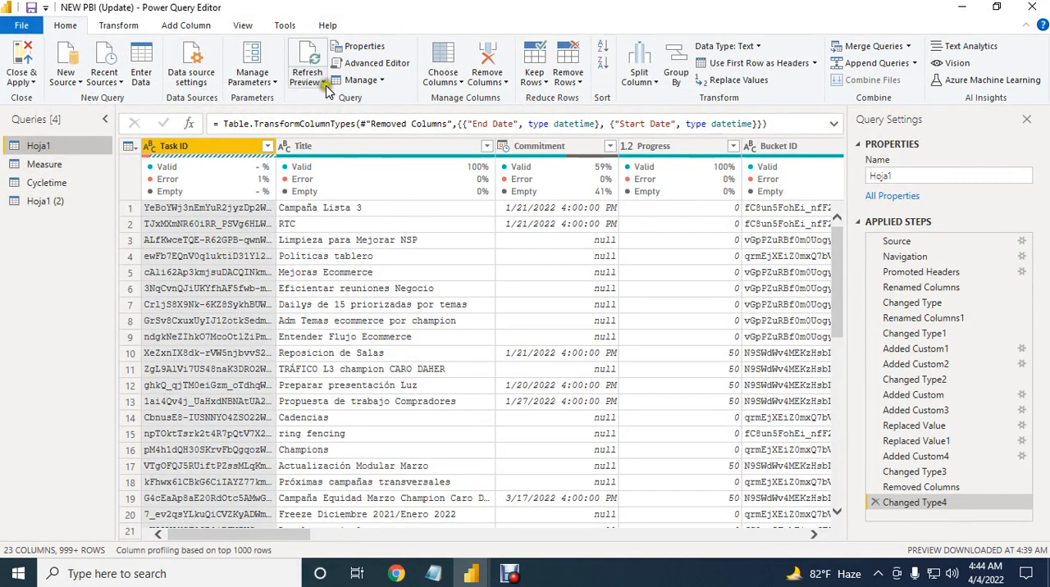
pyautogui.click(371, 63)
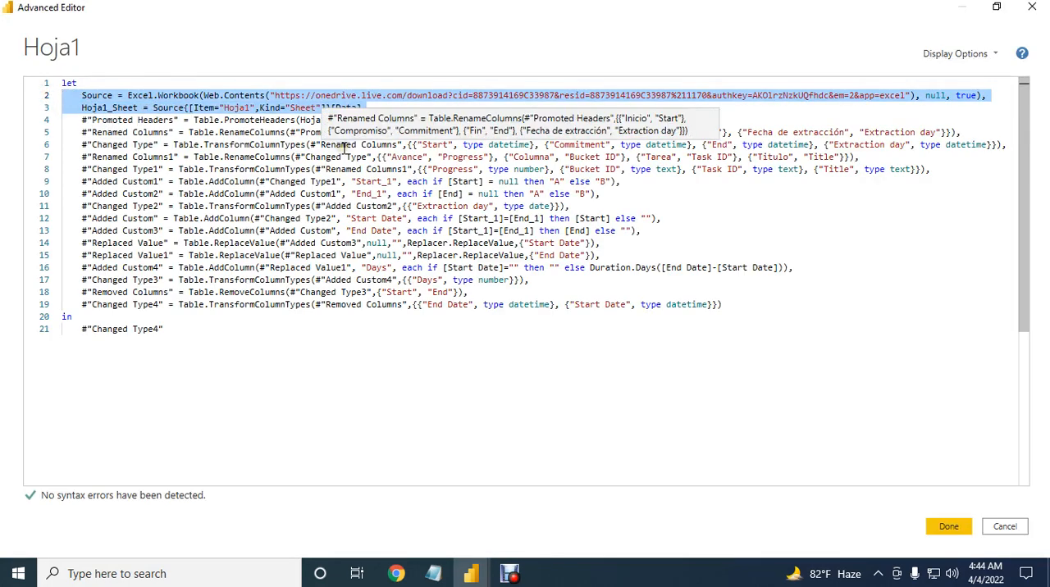
pyautogui.click(368, 107)
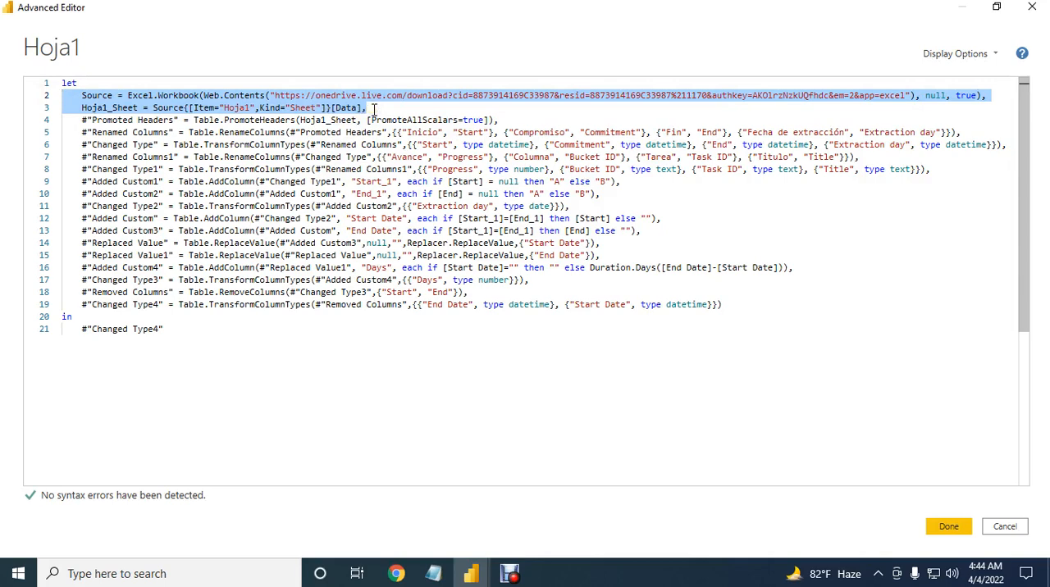
pyautogui.click(368, 107)
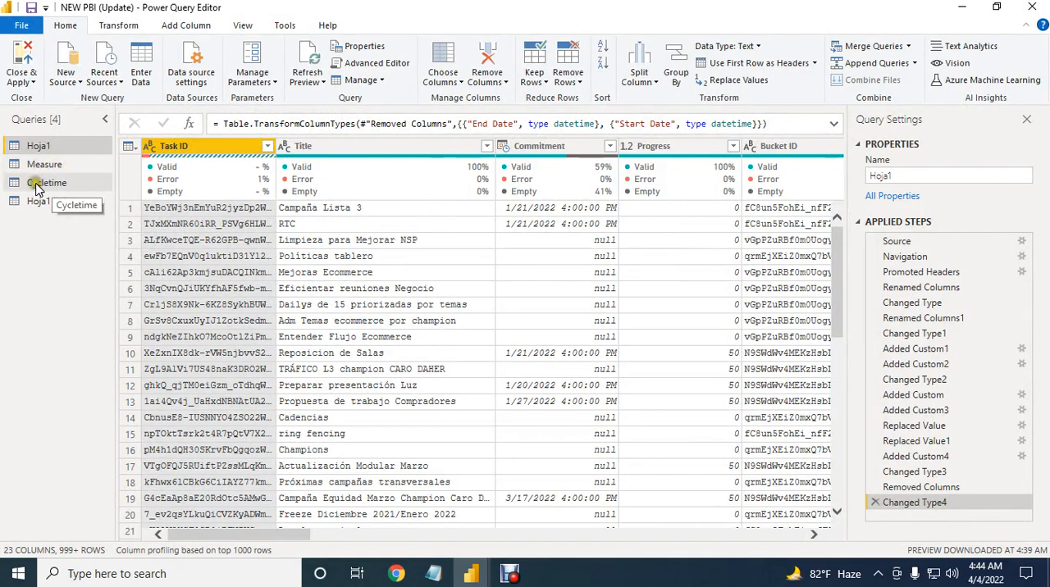
# Paste the OneDrive-link source lines into Cycletime's M code and save it.
pyautogui.click(46, 182)
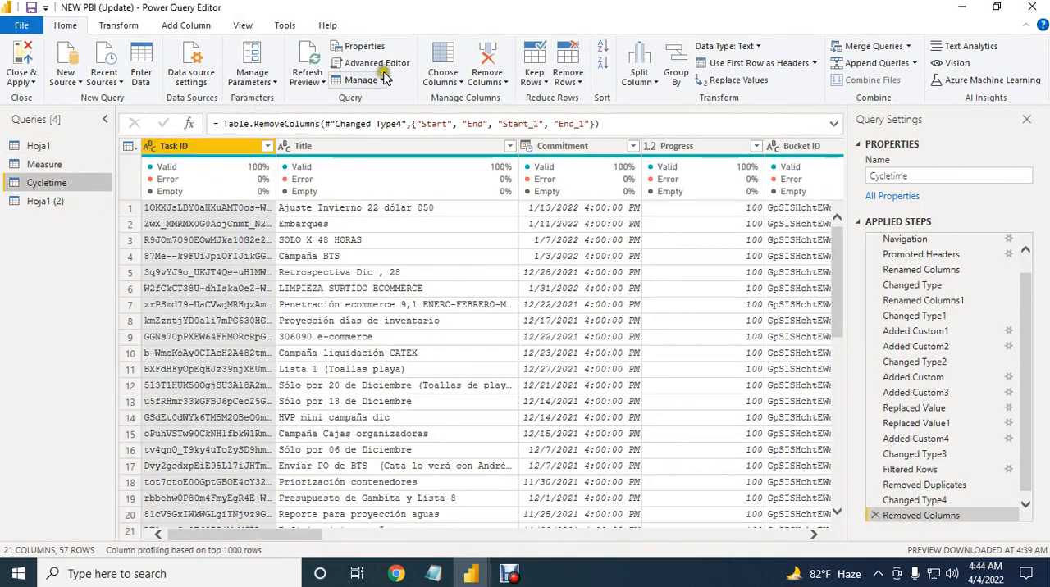
pyautogui.click(378, 63)
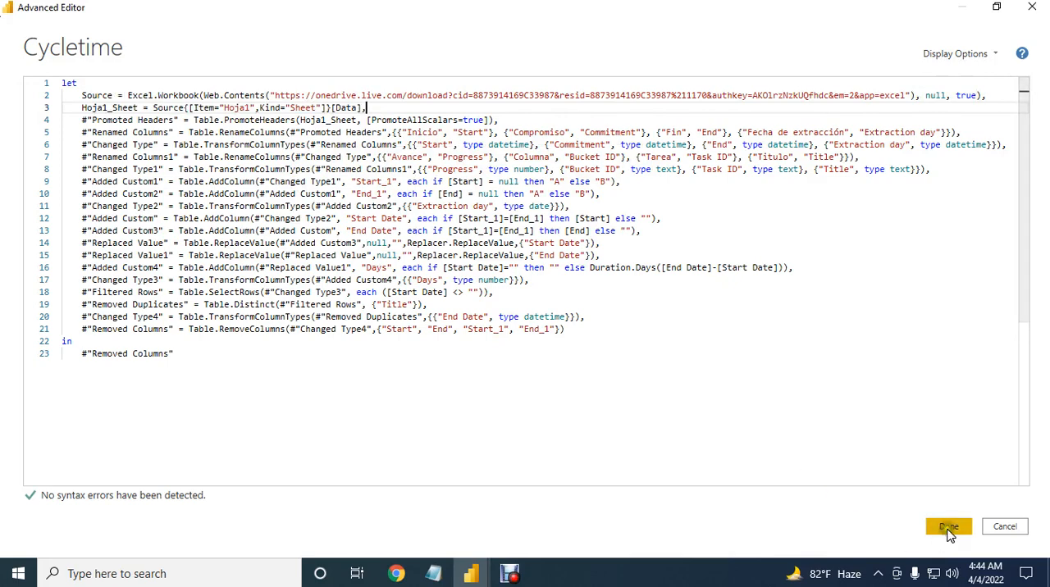
pyautogui.click(948, 527)
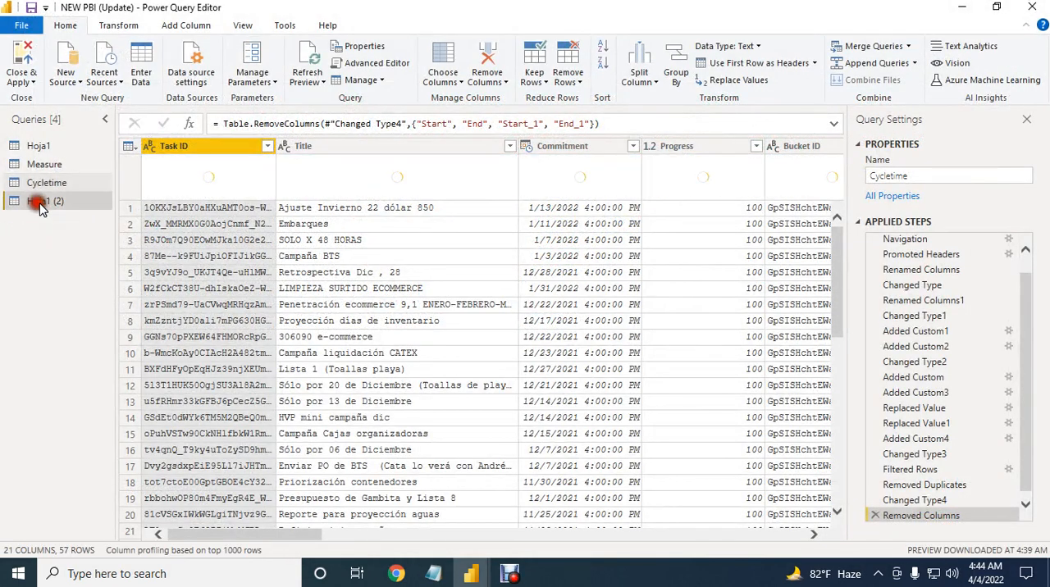
# Delete the temporary Hoja1 (2) query and apply the query changes.
pyautogui.rightClick(41, 201)
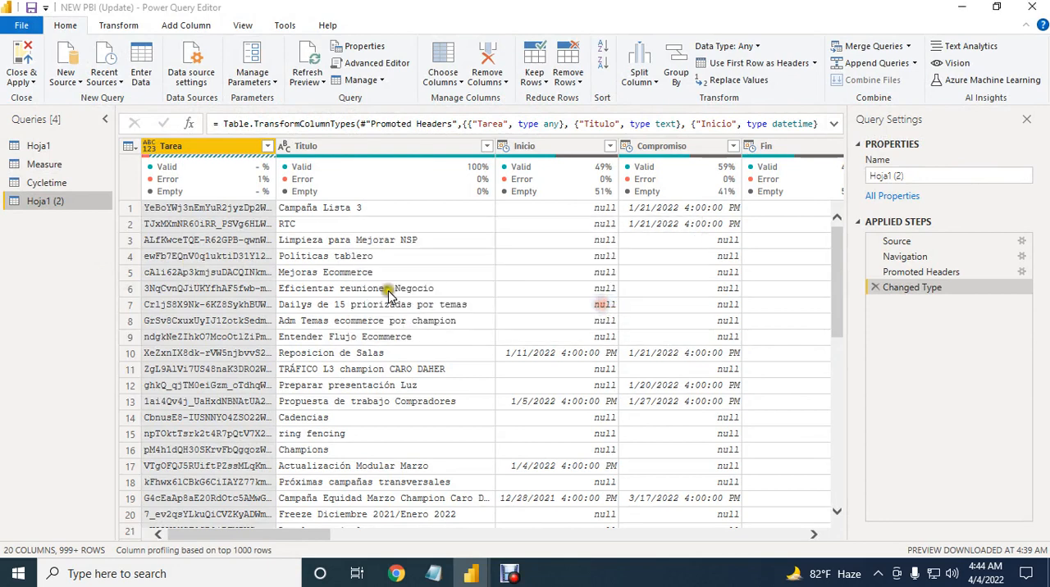
pyautogui.click(21, 63)
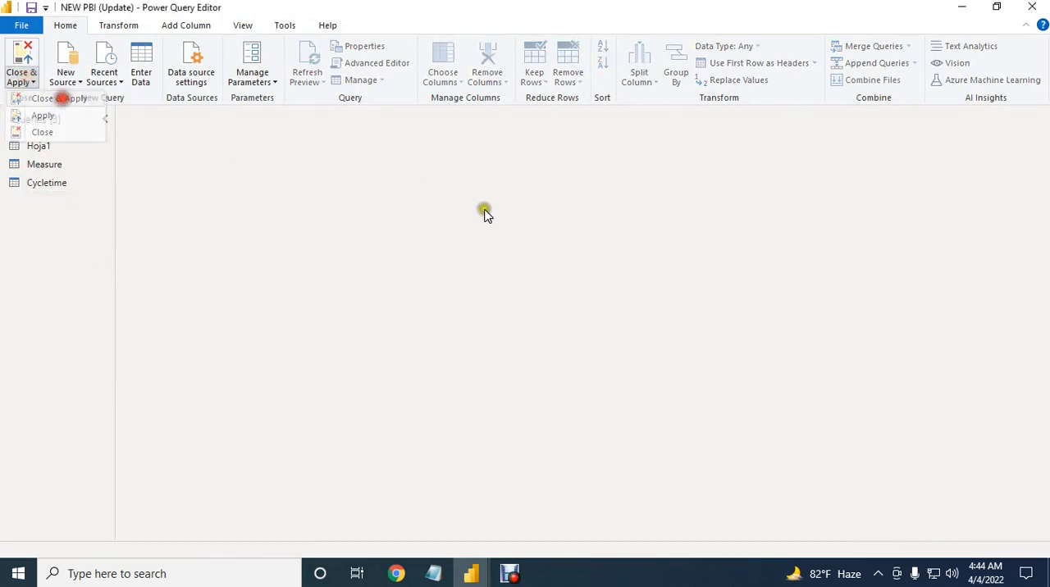